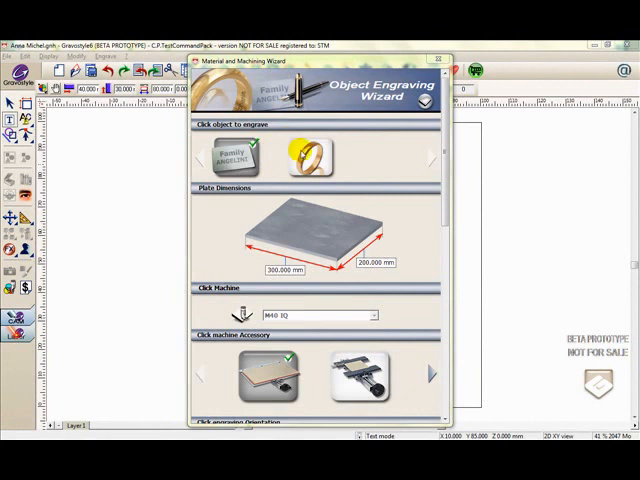
- Choose the ring thumbnail as the object to engrave
left_click(313, 158)
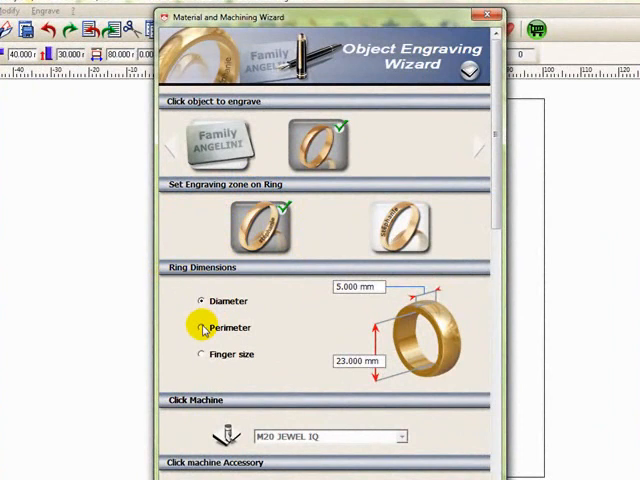
- Size the ring by its 72.257 mm perimeter and set the band width to 5.850 mm
left_click(200, 328)
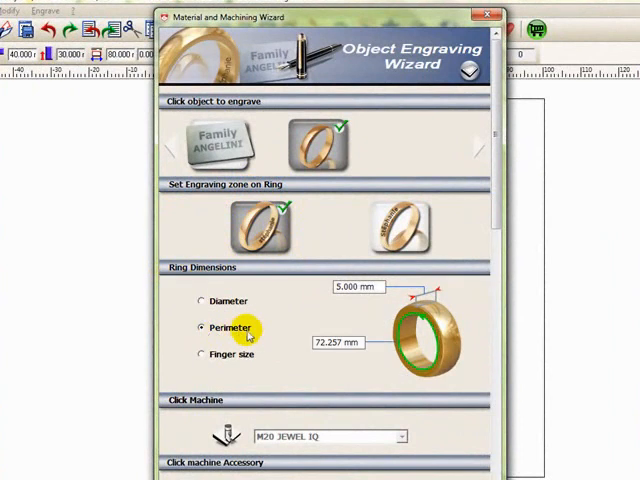
left_click(345, 287)
type("5.850")
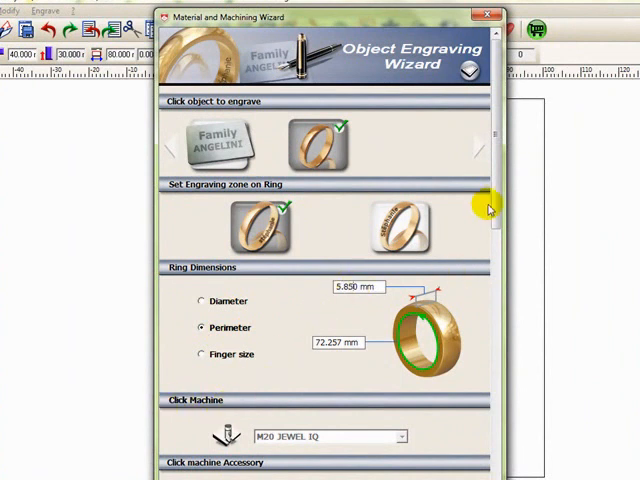
scroll("down", 3)
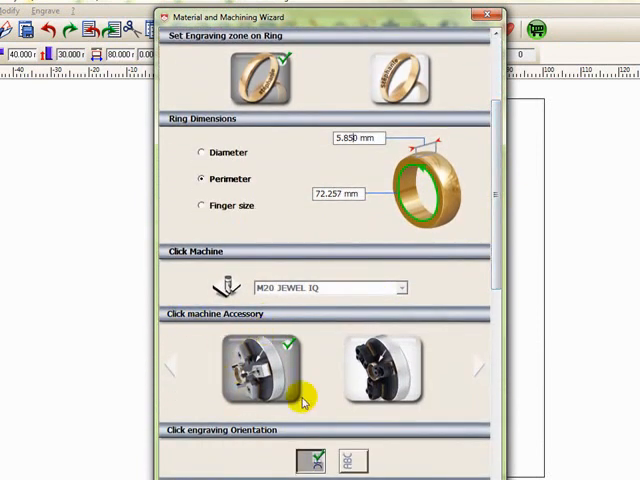
mouse_move(253, 437)
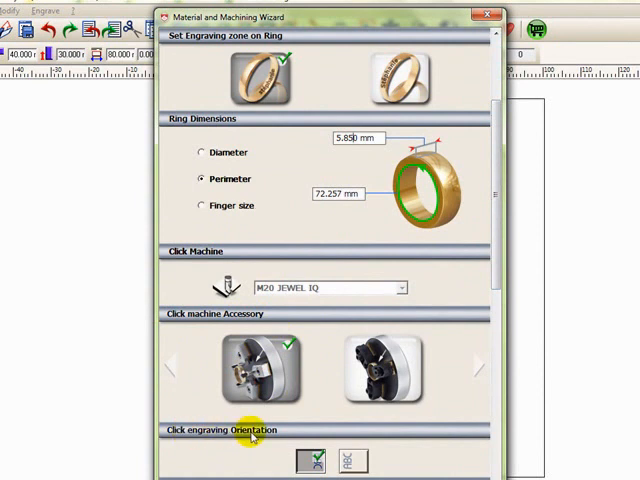
mouse_move(357, 418)
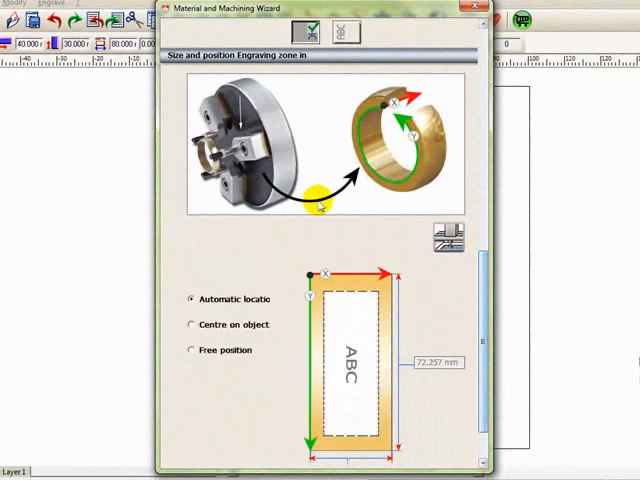
mouse_move(193, 62)
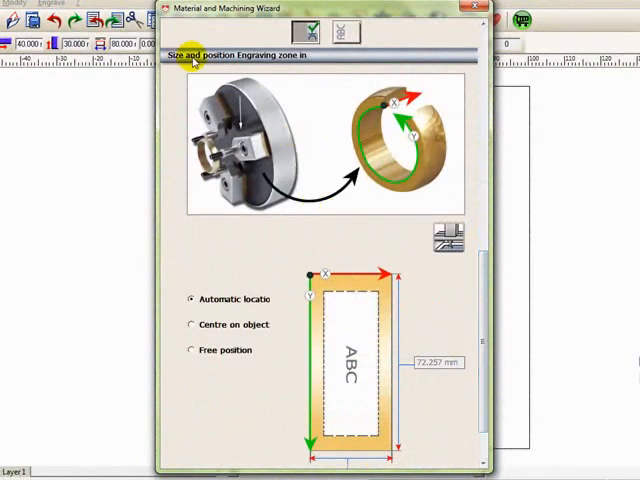
mouse_move(283, 82)
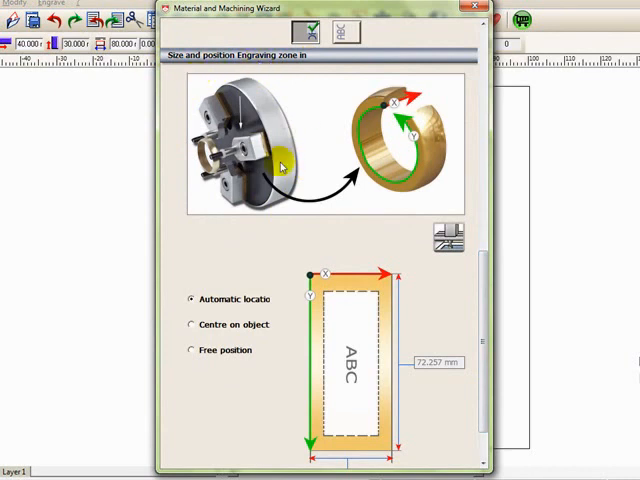
mouse_move(405, 208)
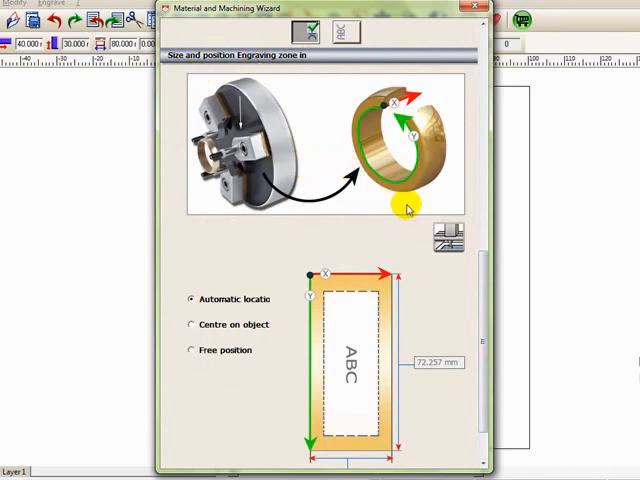
mouse_move(423, 188)
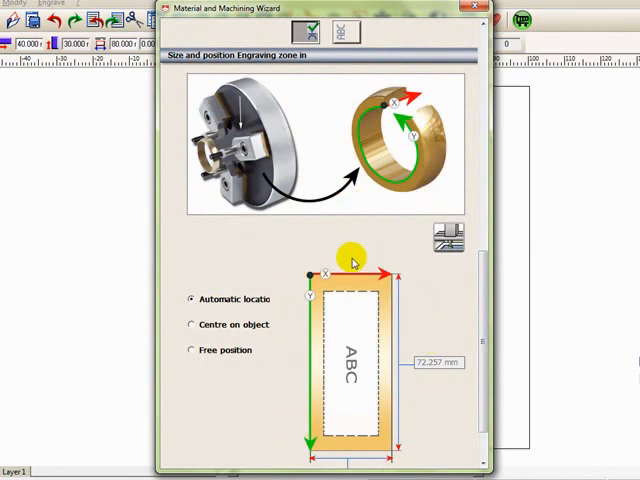
mouse_move(334, 390)
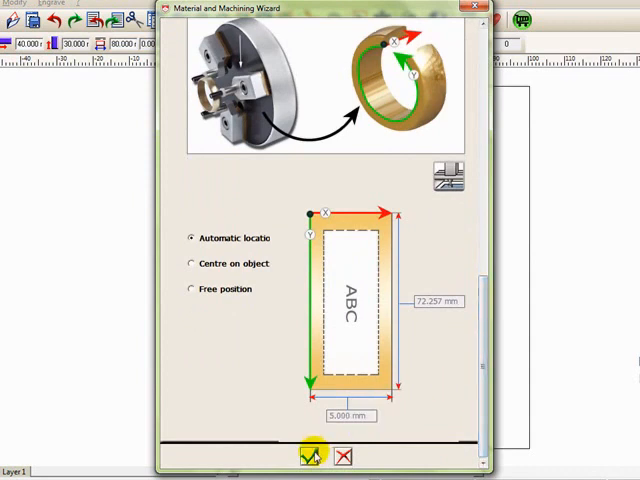
- Accept the ring settings, pick a script font, and type 'ANNA MICHEL'
left_click(308, 457)
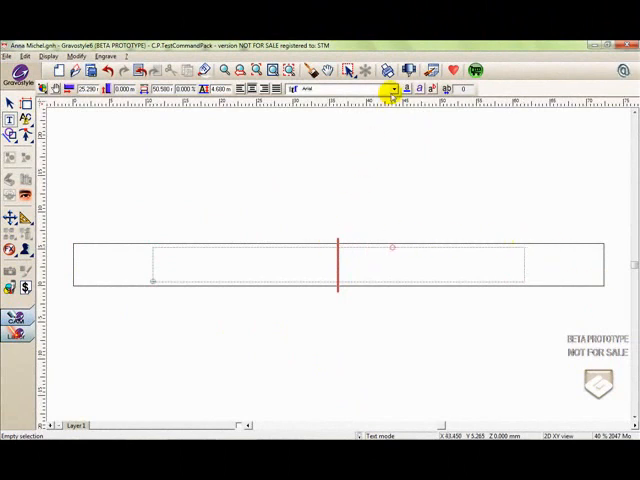
left_click(392, 88)
type("ANNA")
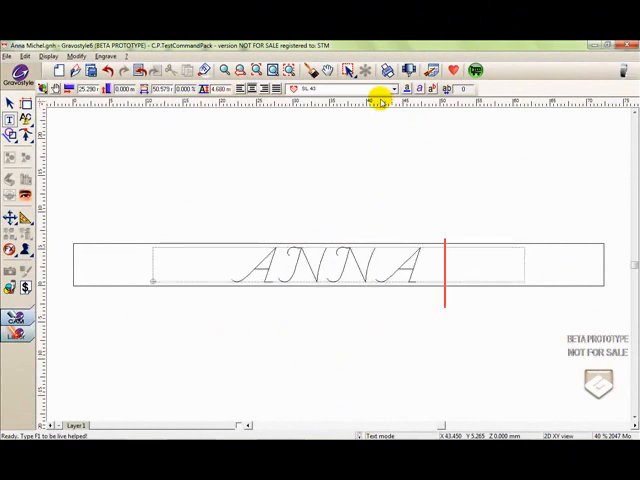
type("MICHEL")
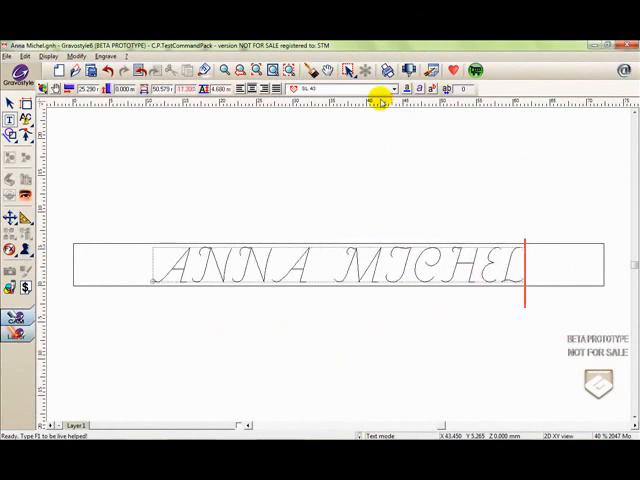